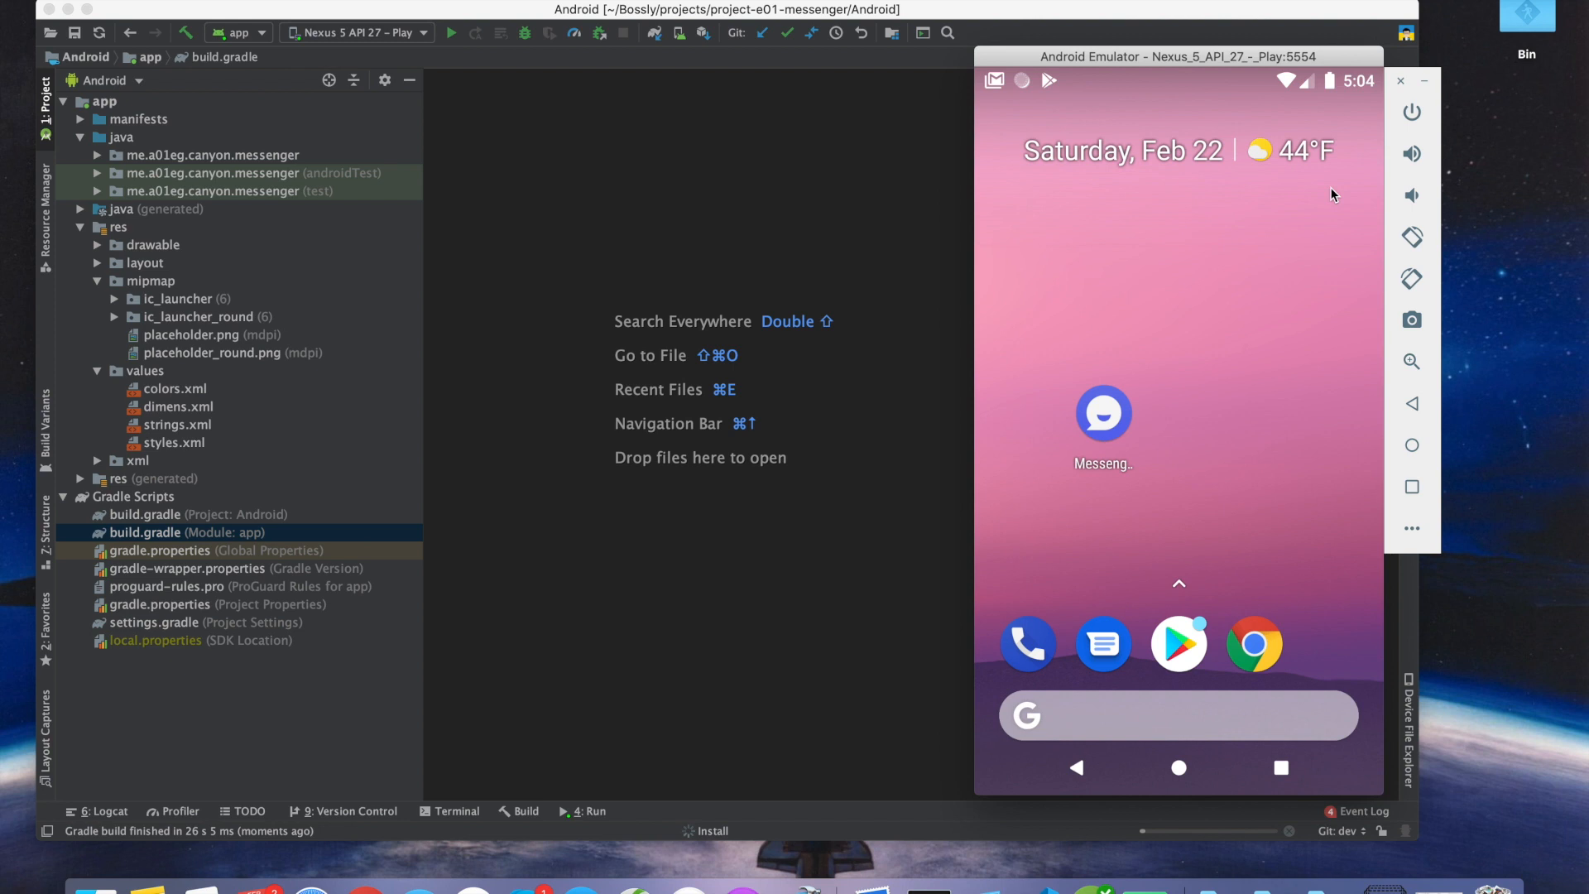
Open the app module's build.gradle script.
left_click(455, 32)
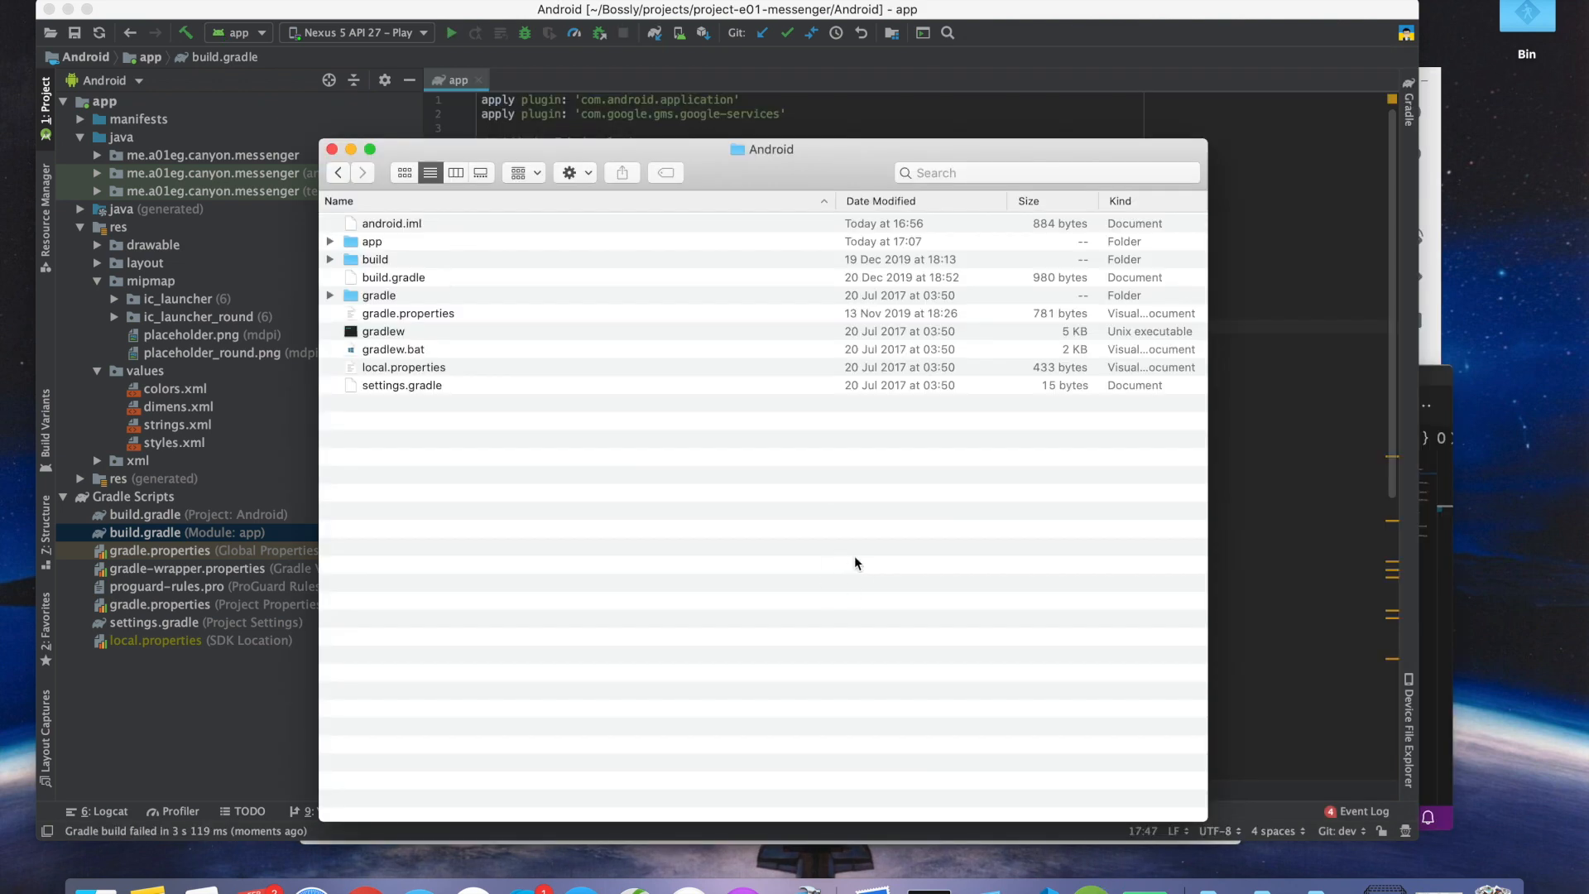
Expand the app folder in Finder to show google-services.json.
left_click(331, 241)
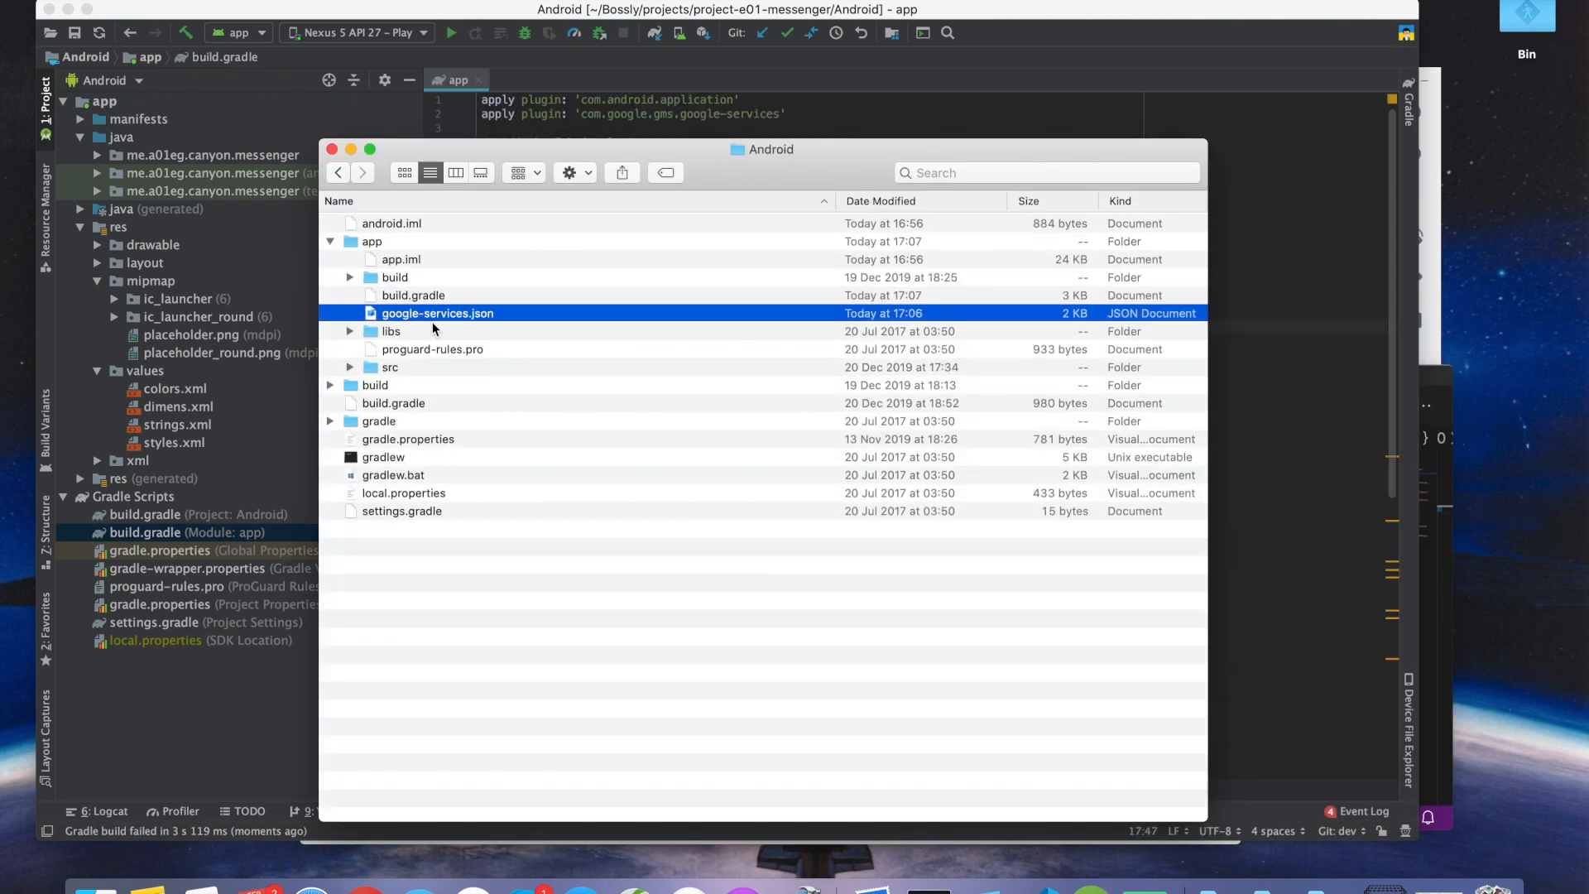
left_click_drag(438, 312, 917, 861)
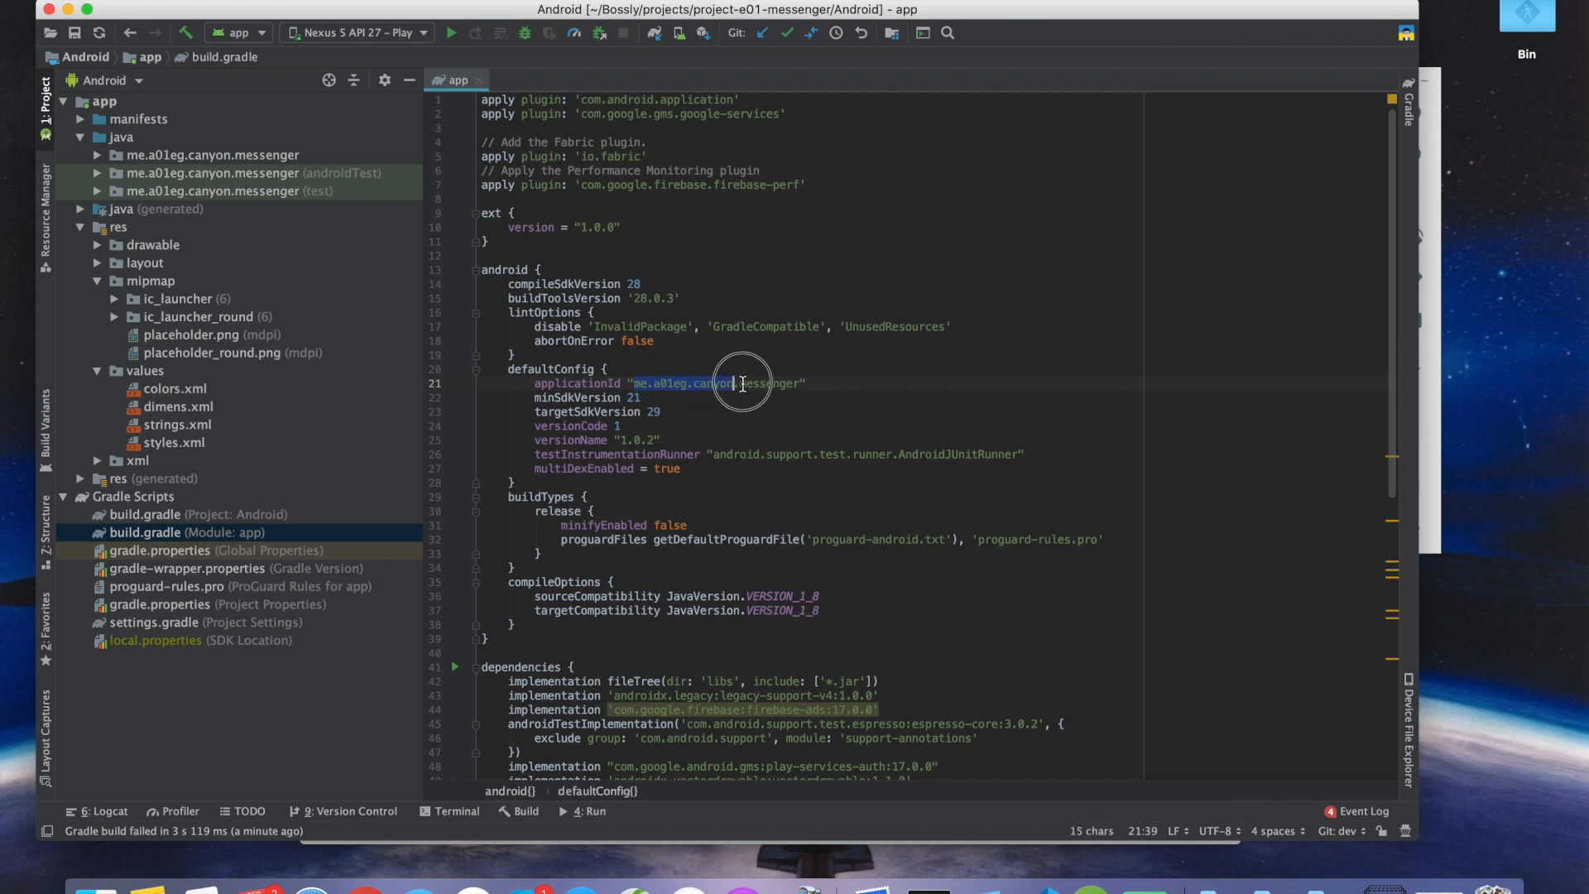
Set applicationId to com.demo.application and app_name in strings.xml to ChatMe.
right_click(743, 384)
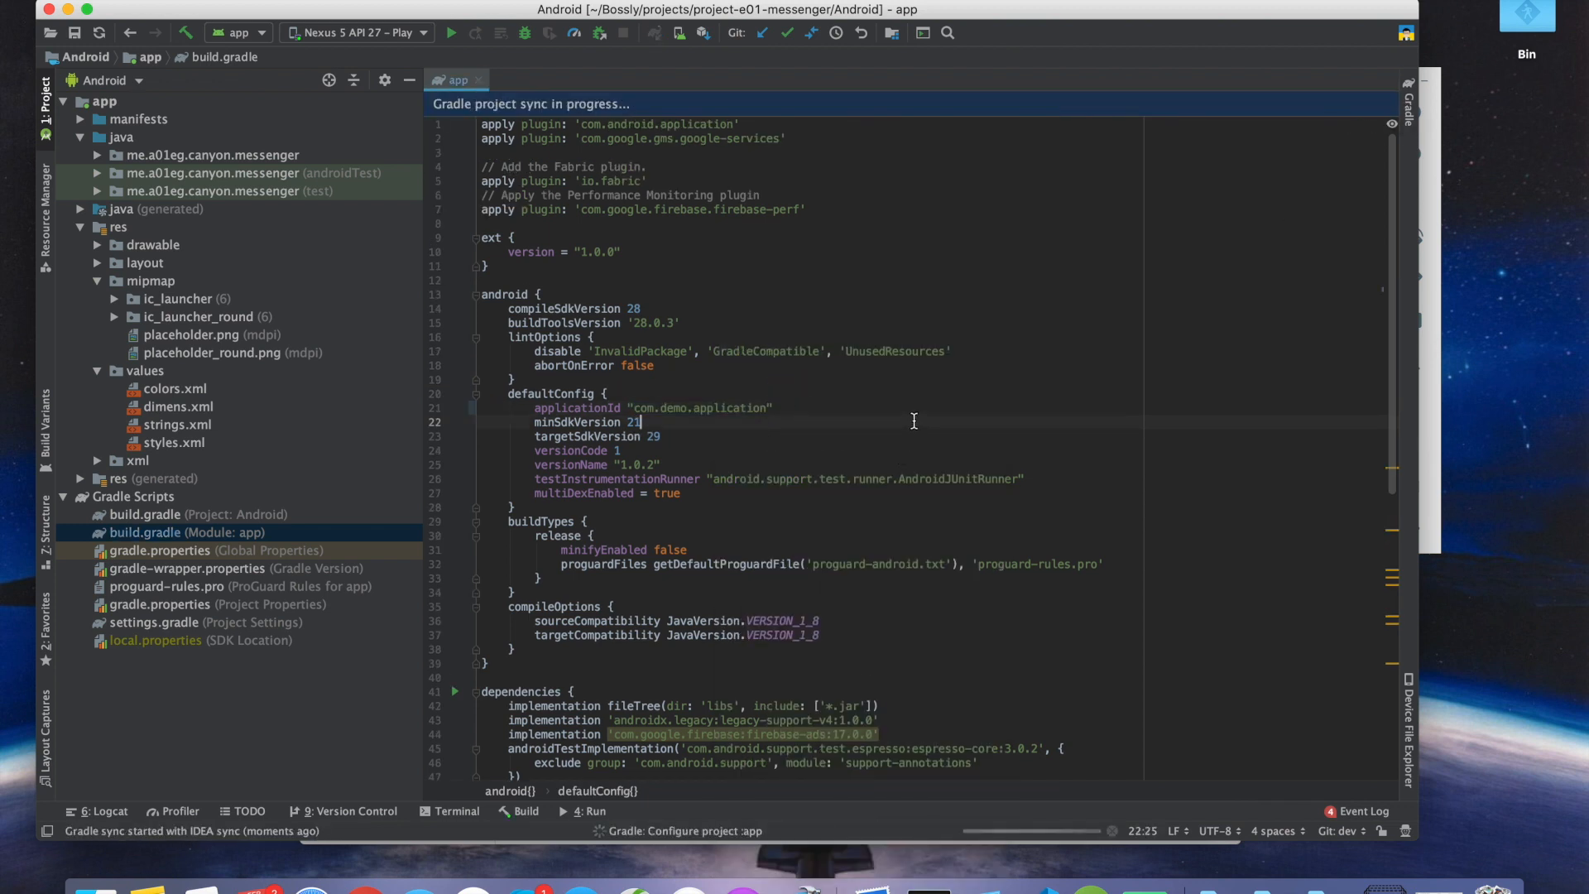
left_click(453, 32)
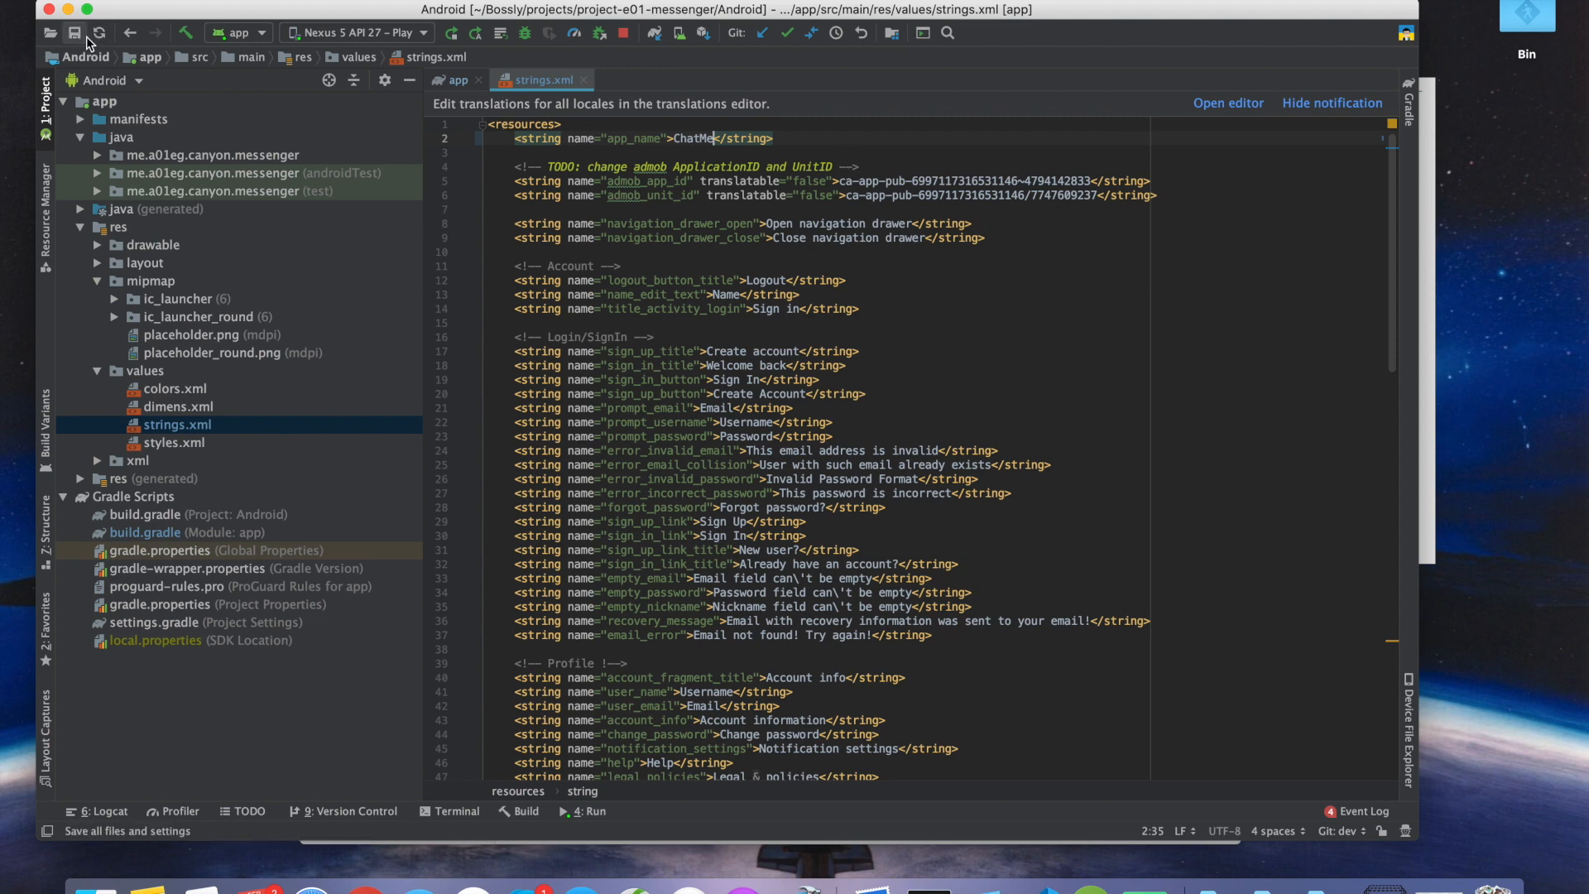
Save all edited files and start a new Image Asset on the res folder.
left_click(620, 34)
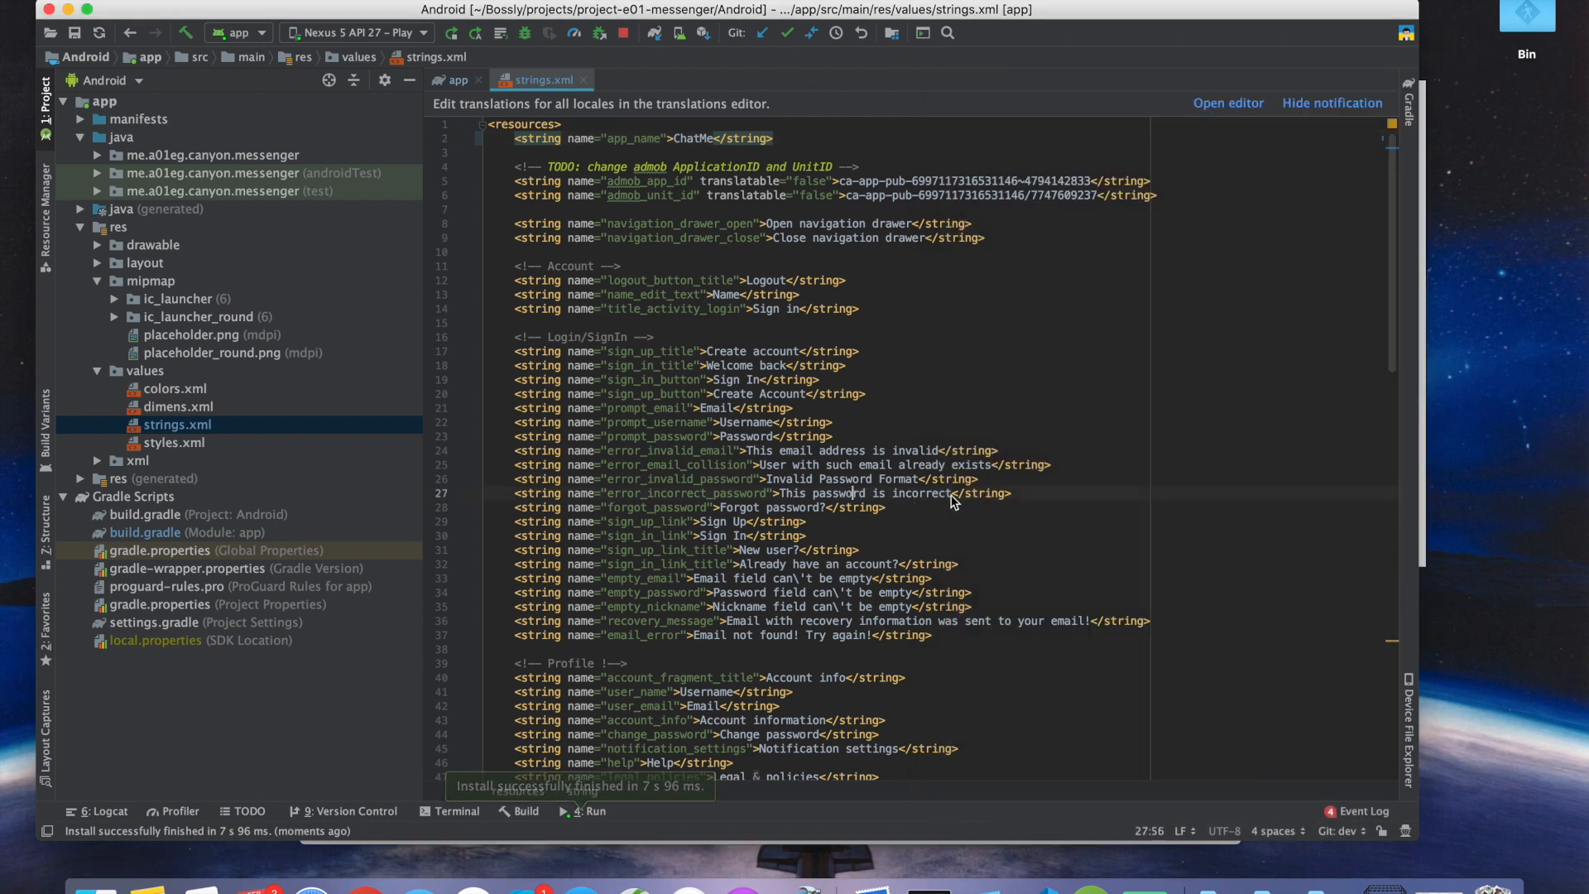
left_click(118, 226)
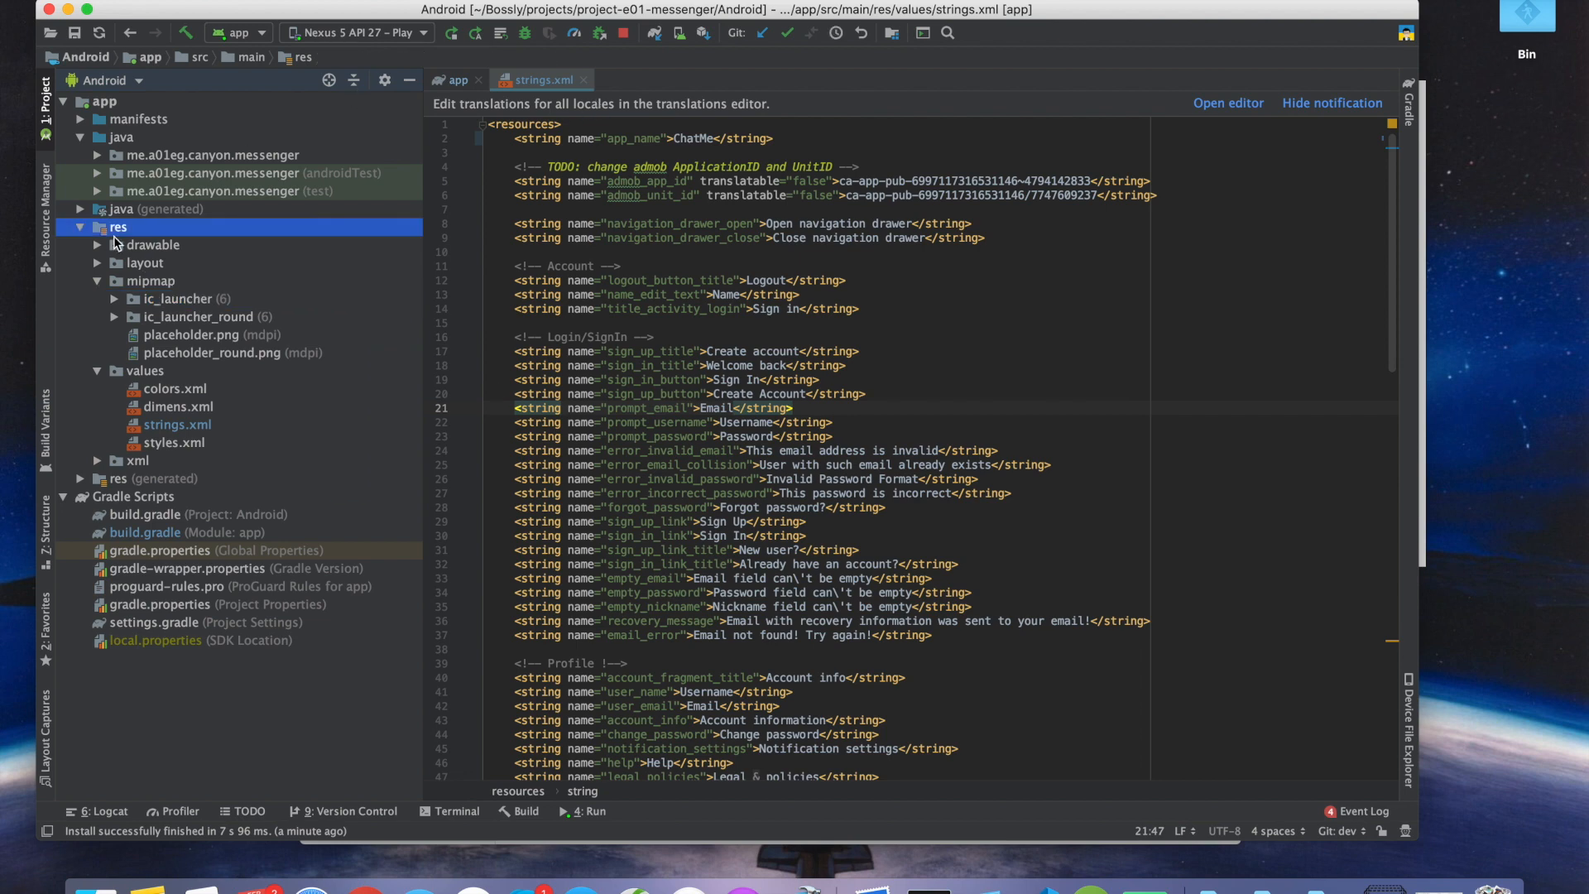
right_click(118, 226)
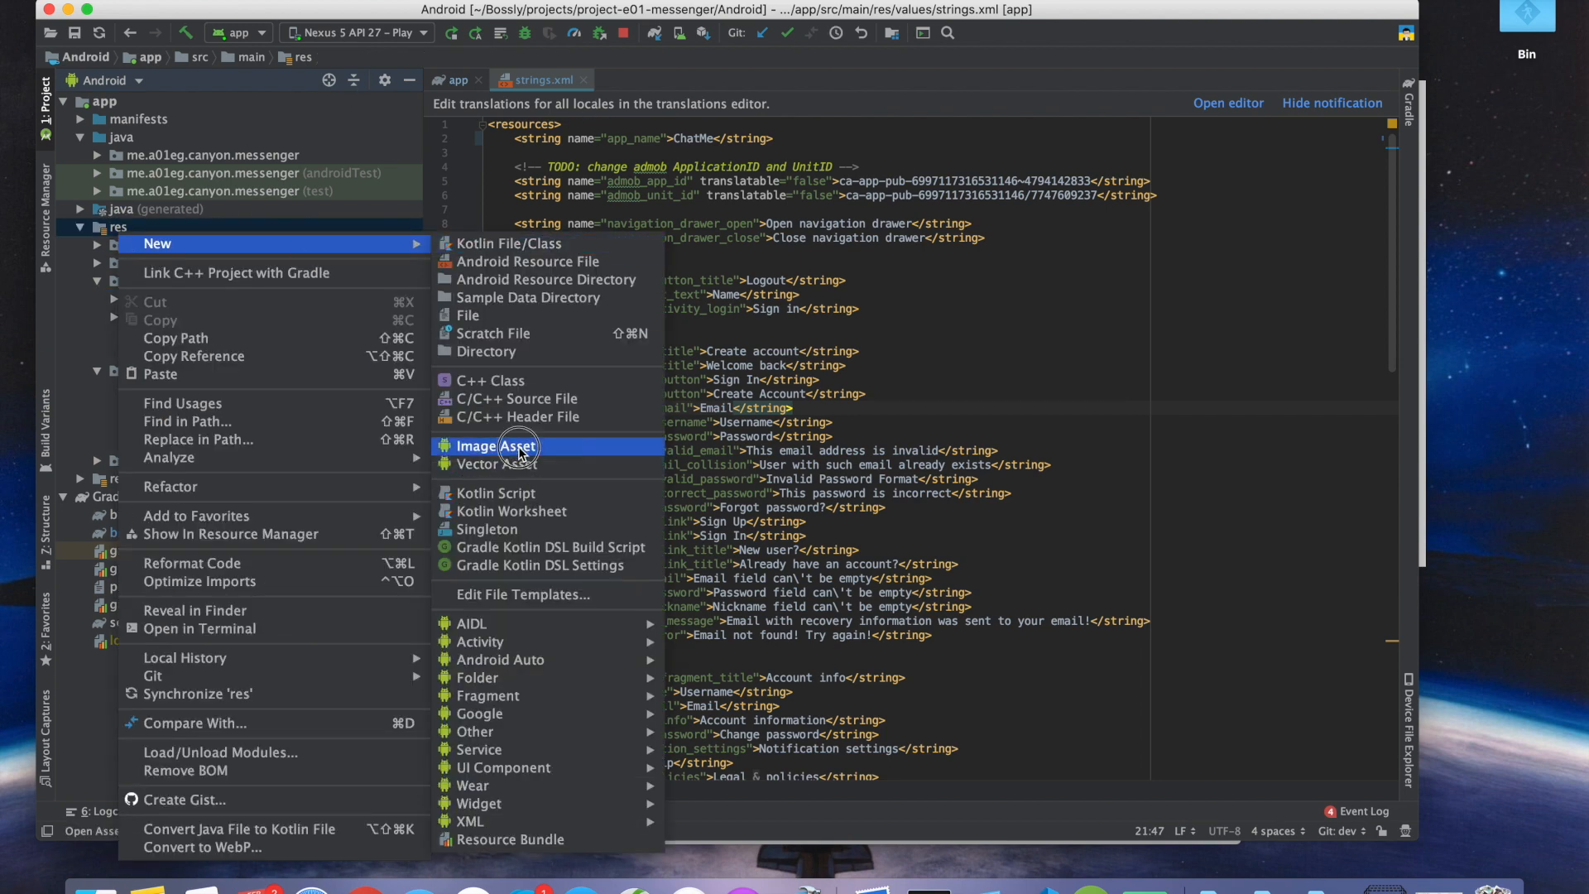
left_click(498, 446)
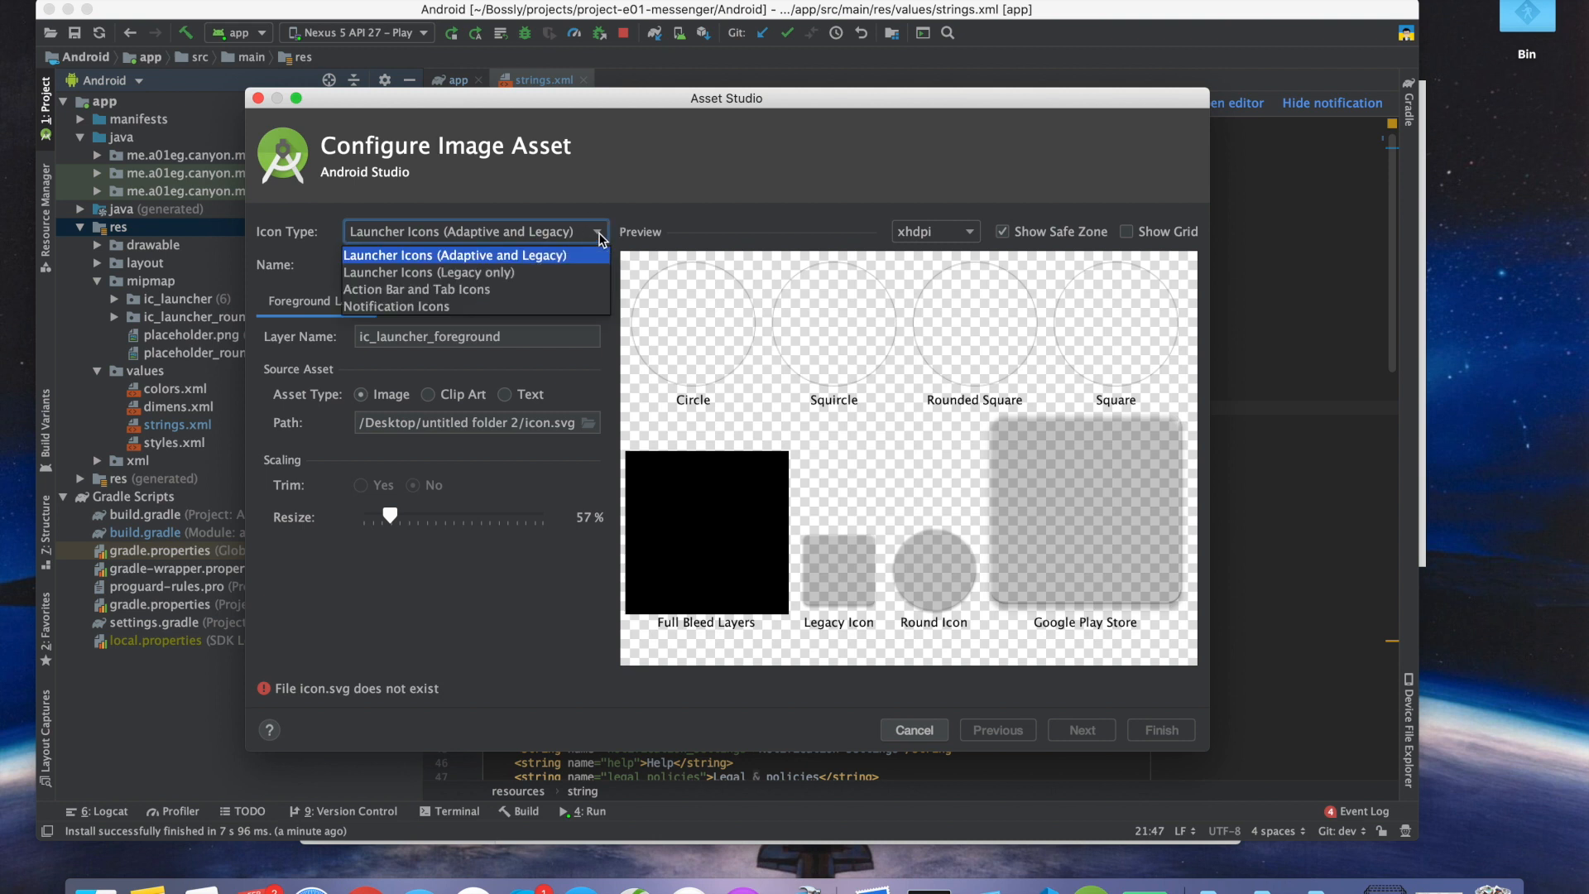
Configure an adaptive launcher icon with a clip-art chat bubble on a red background.
left_click(473, 255)
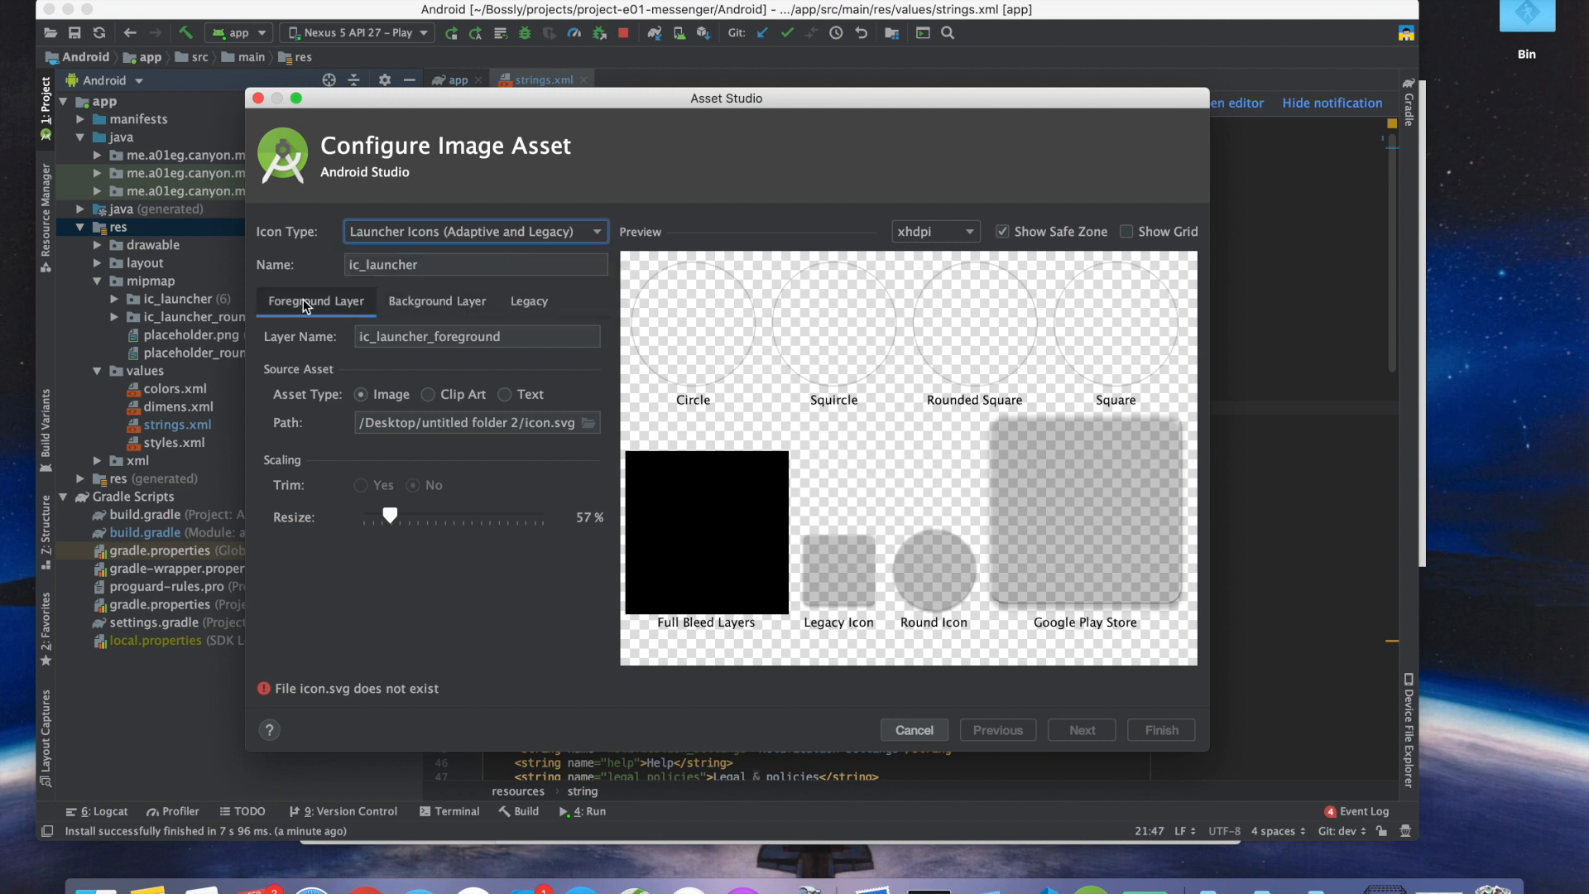
left_click(422, 394)
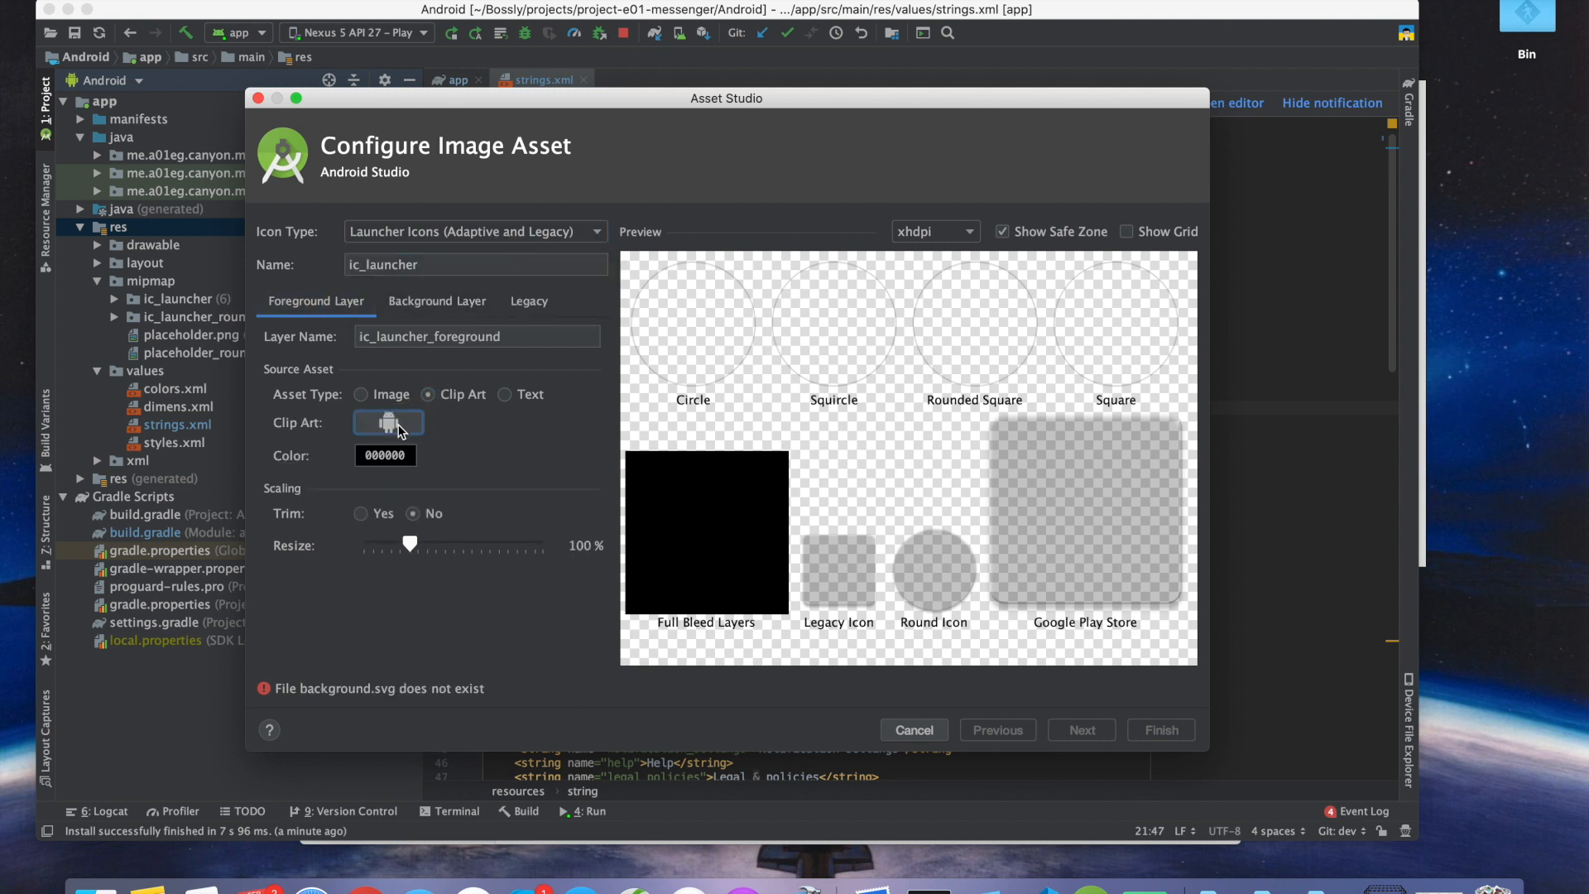
left_click(388, 423)
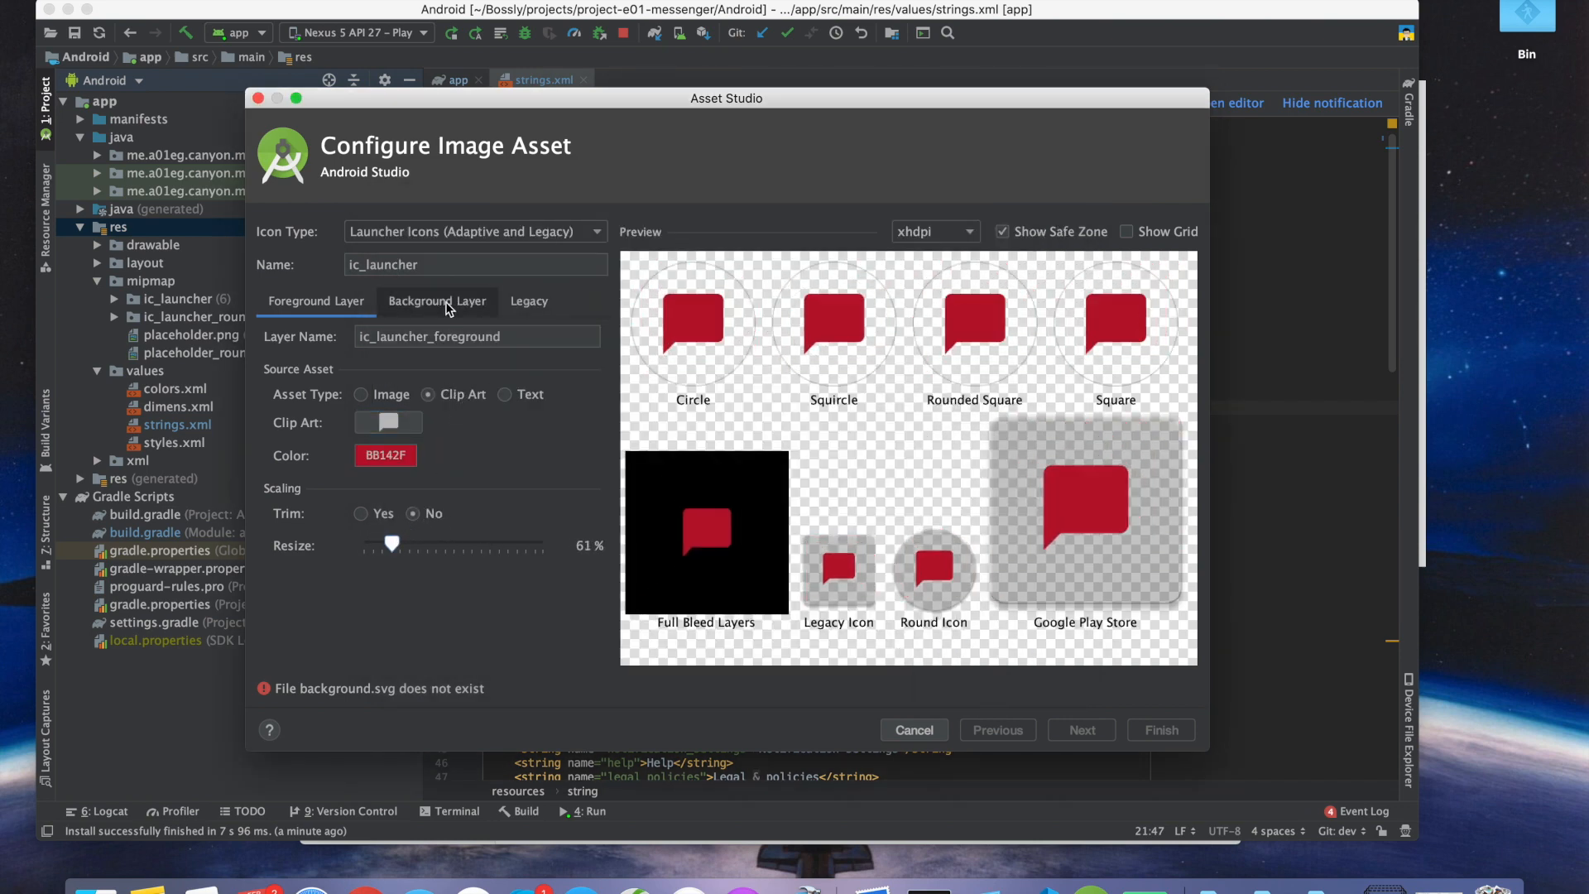
left_click(438, 302)
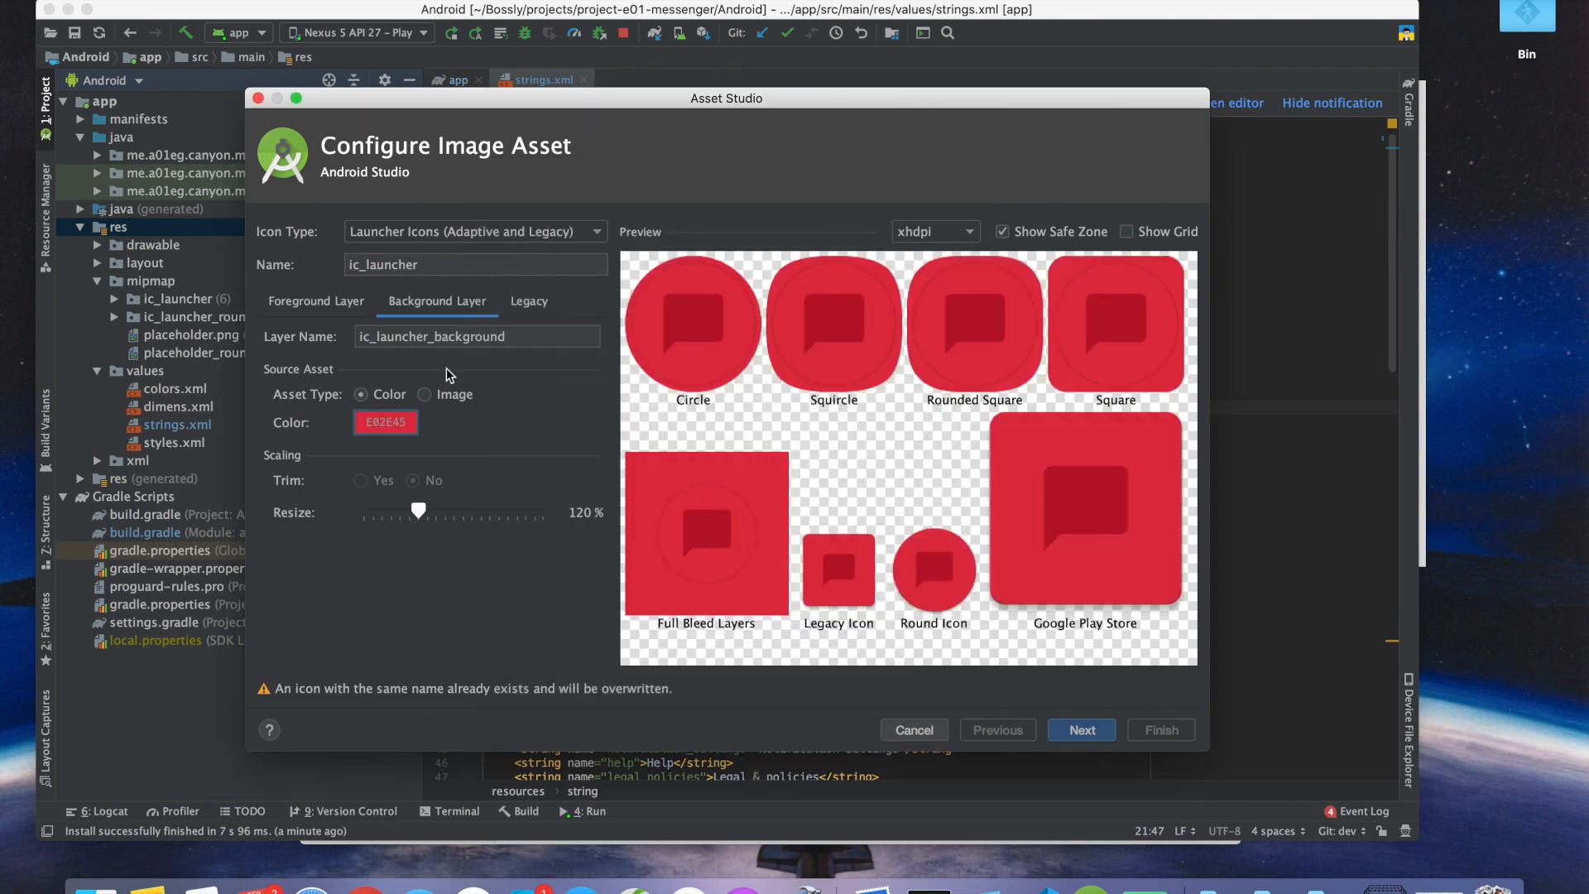
left_click(315, 302)
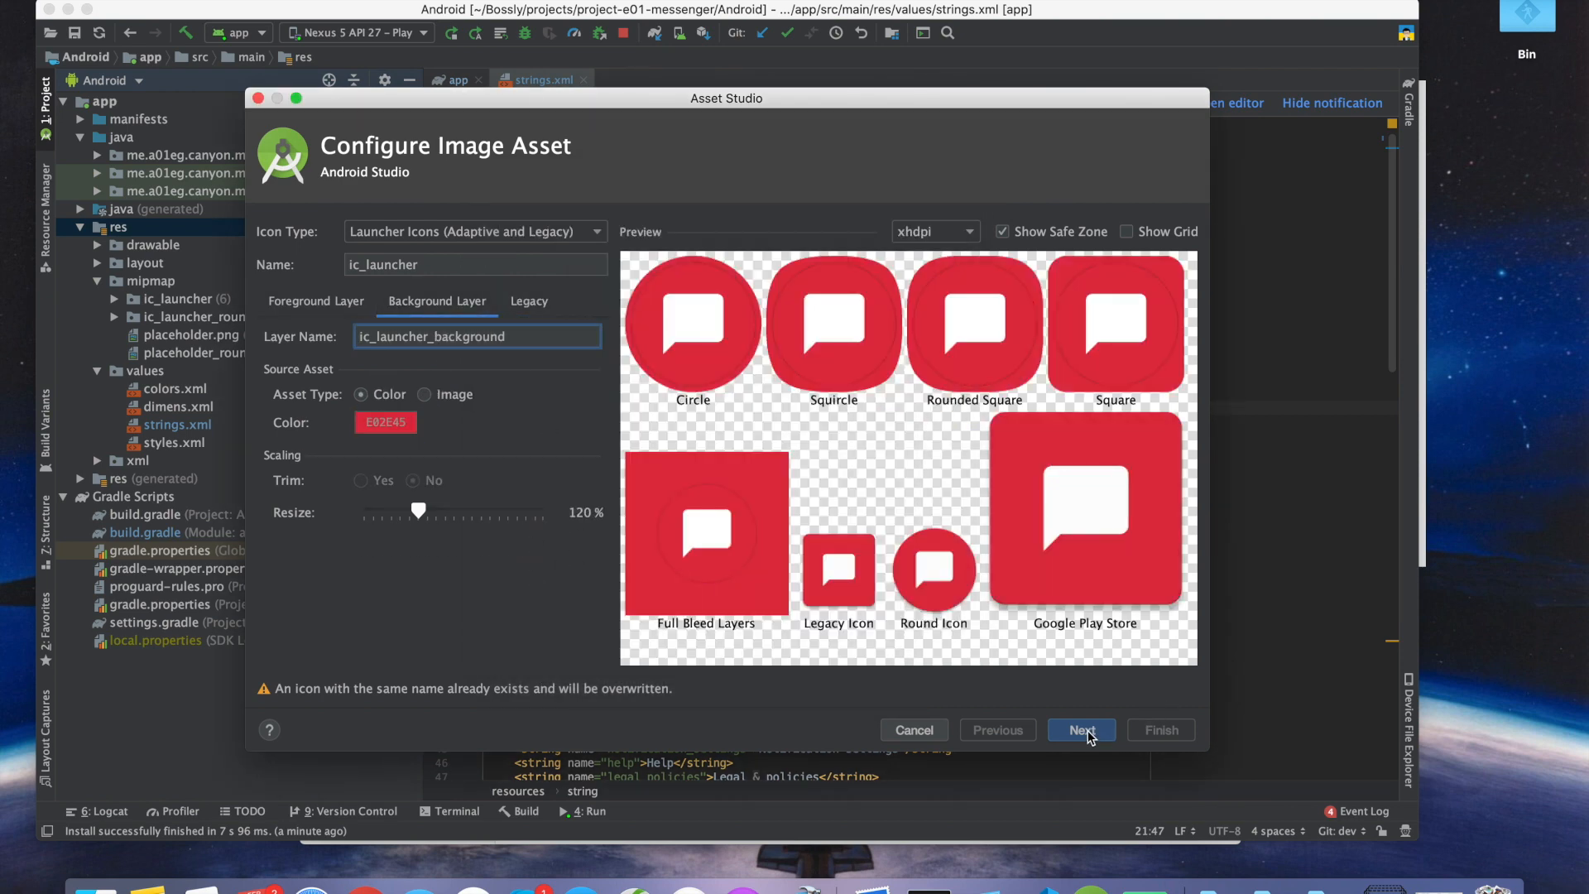
Generate the icon files and add ic_launcher_background.xml to Git.
left_click(1082, 730)
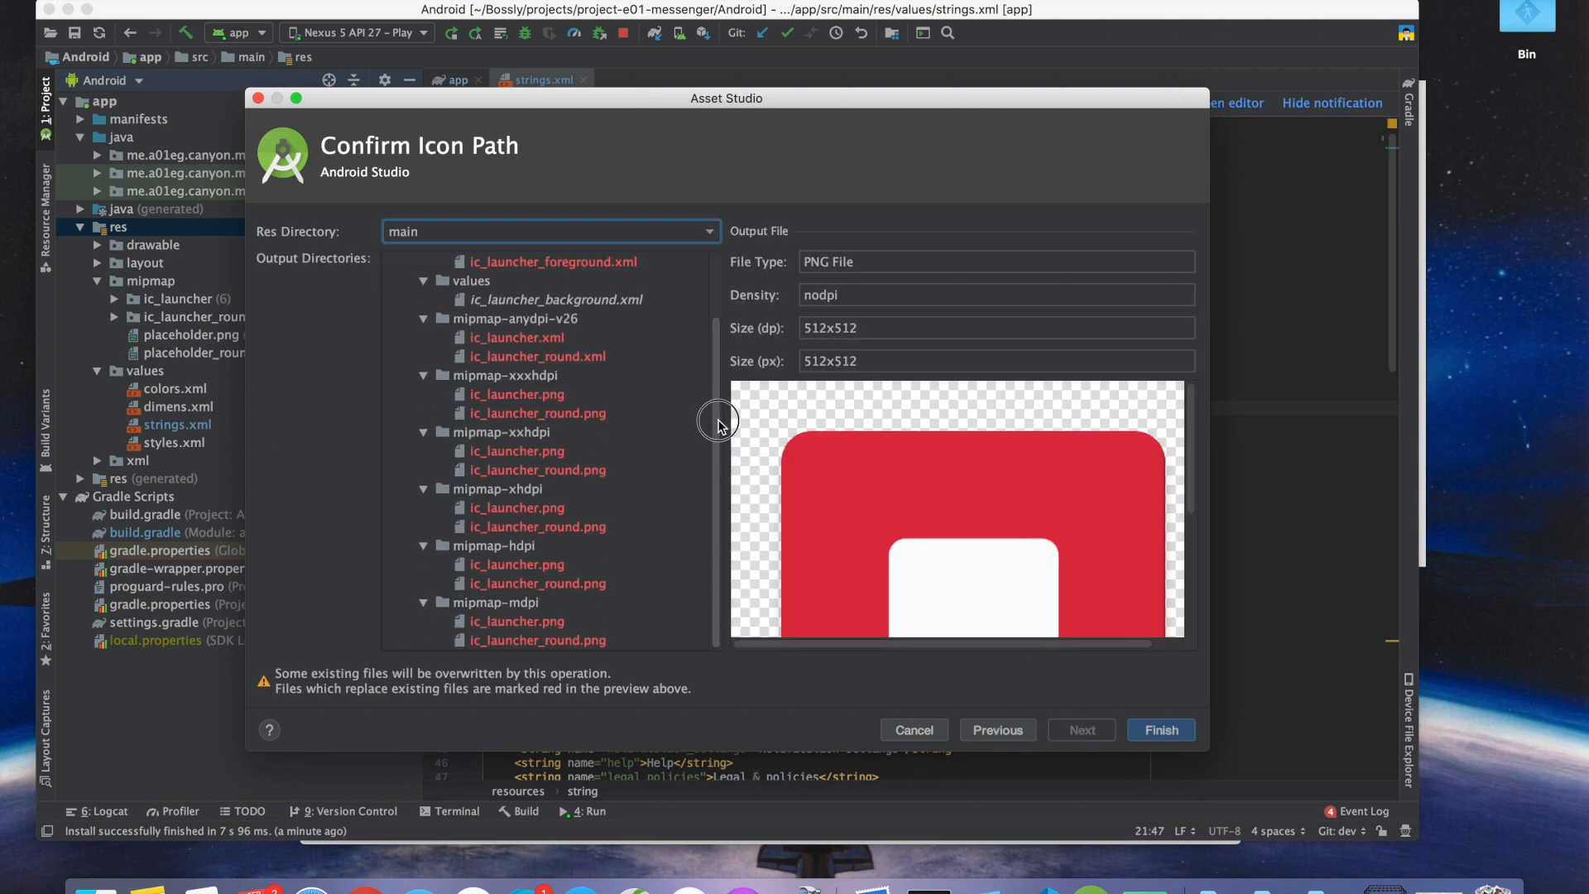
left_click(1161, 731)
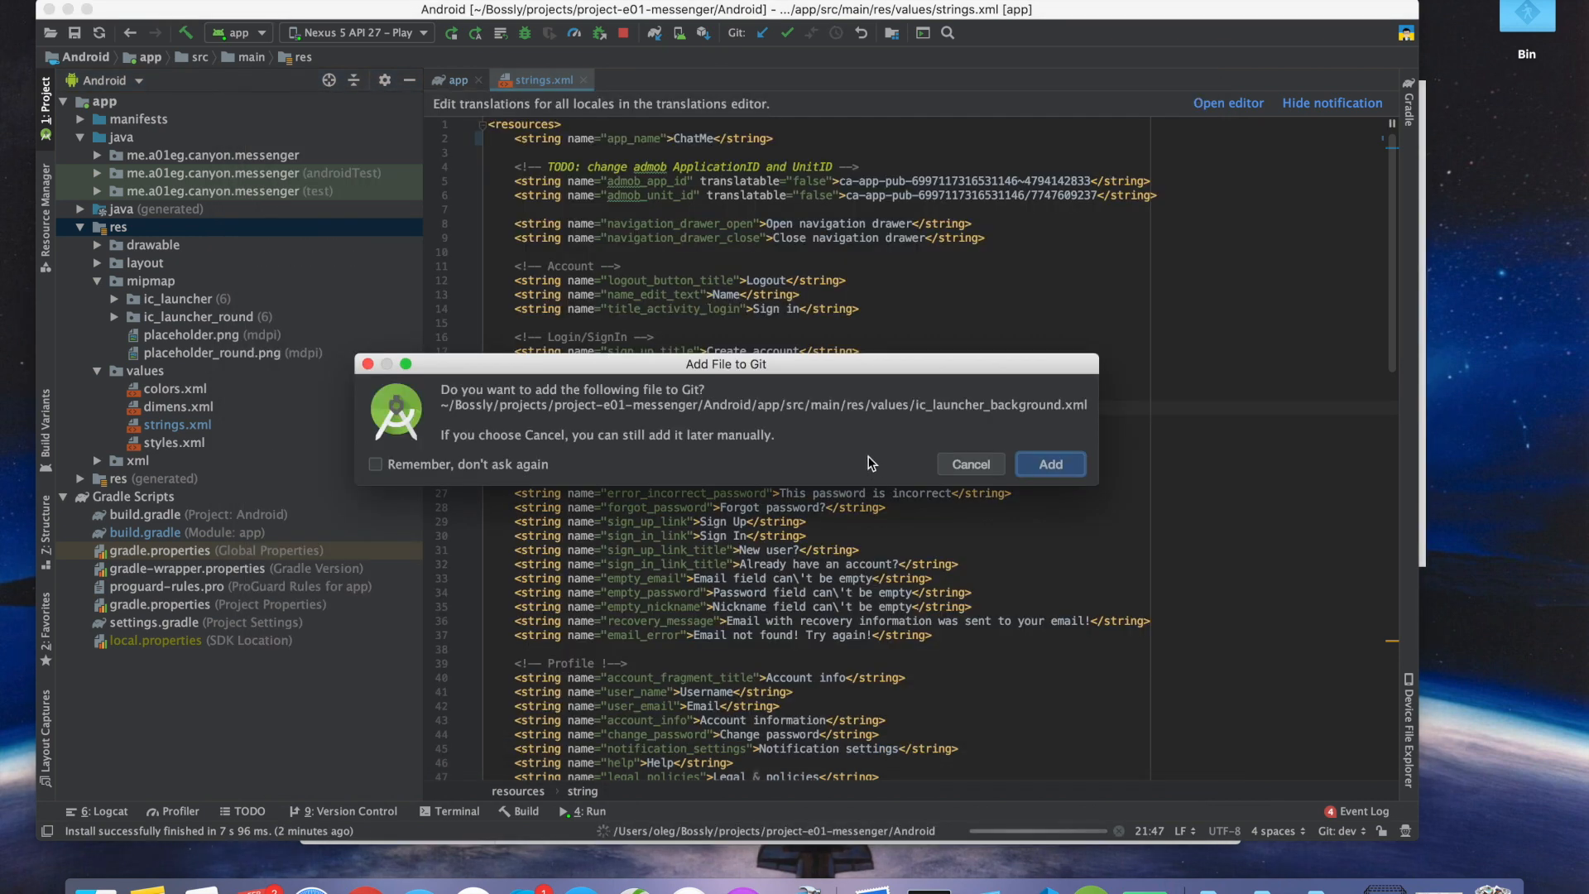
left_click(1050, 463)
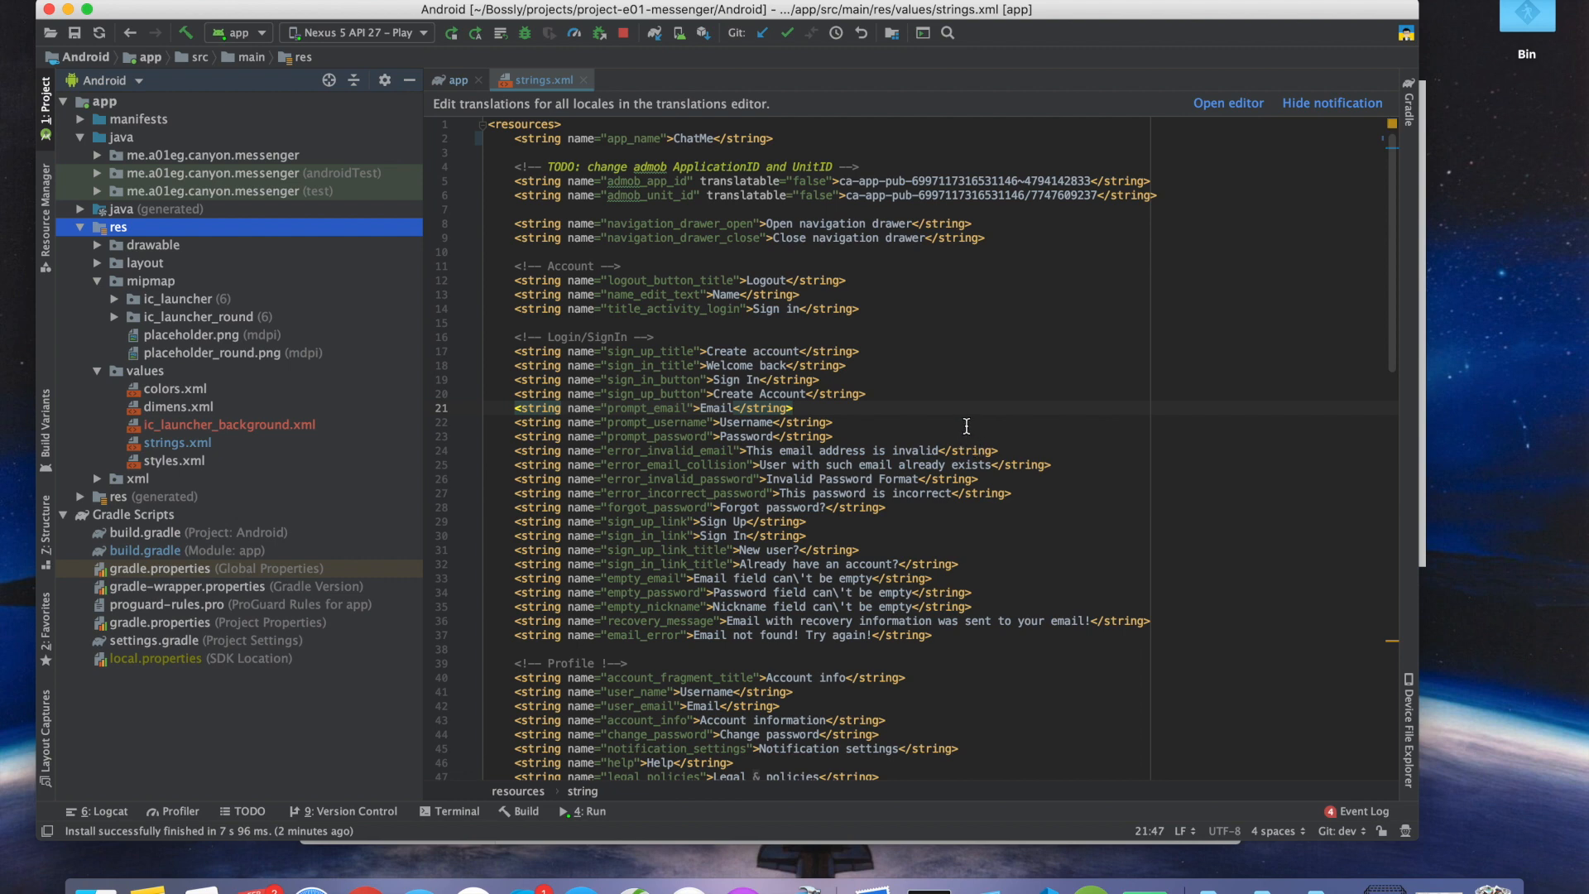
mouse_move(189, 324)
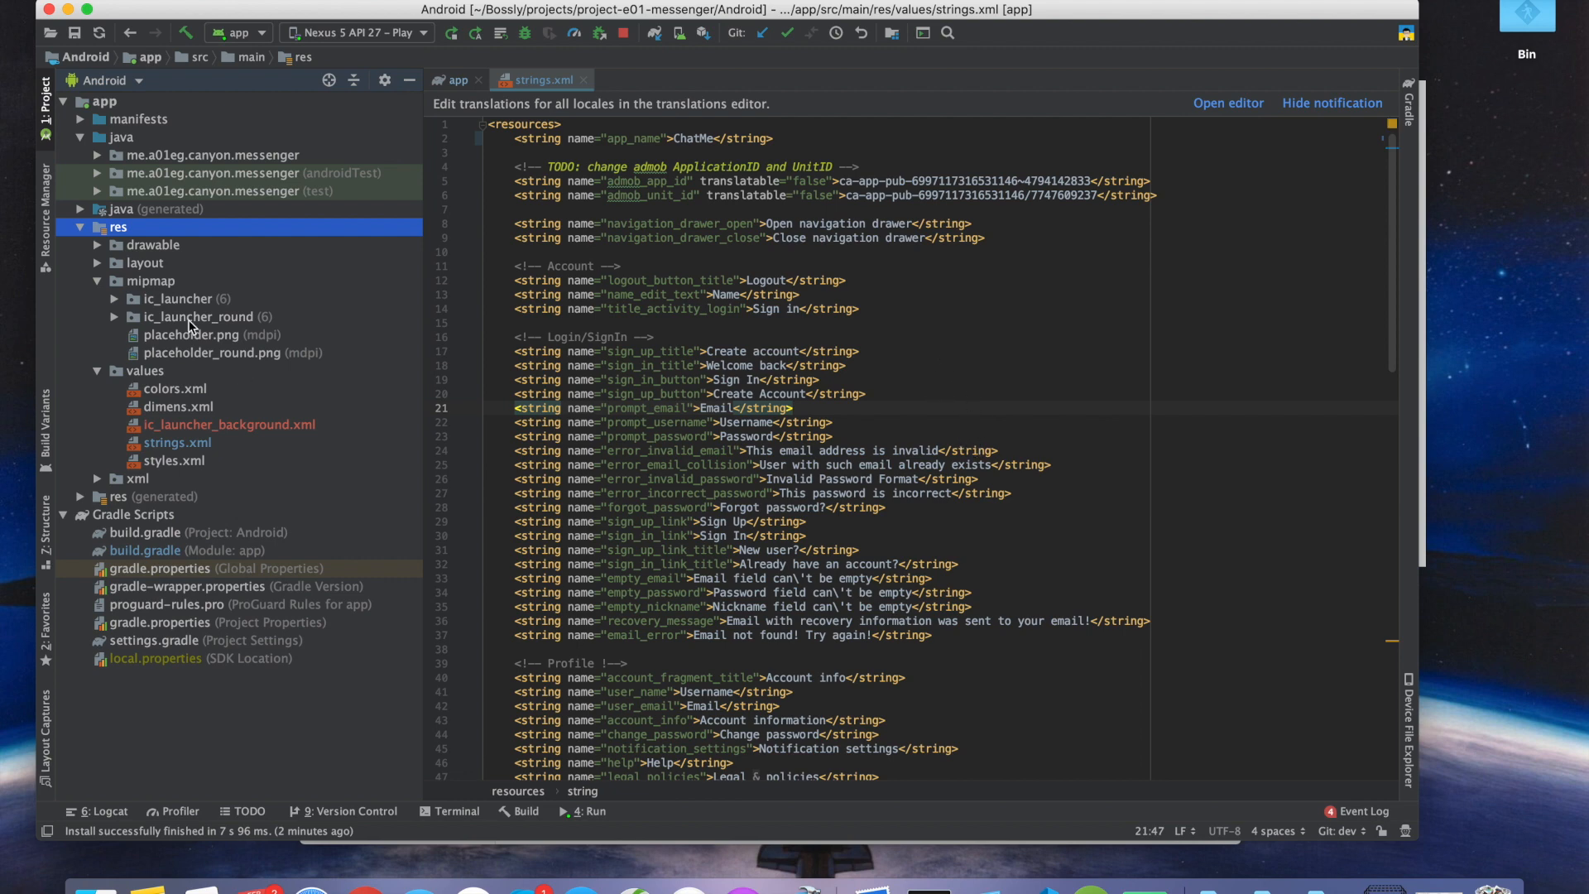